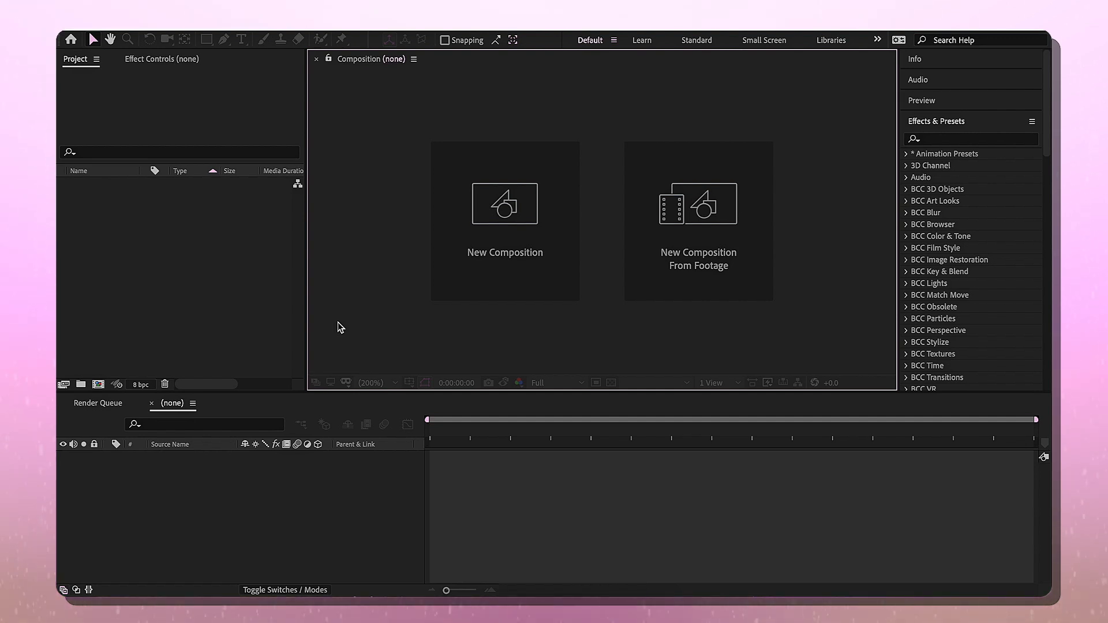
{"action": "mouse_move", "coordinate": [431, 341]}
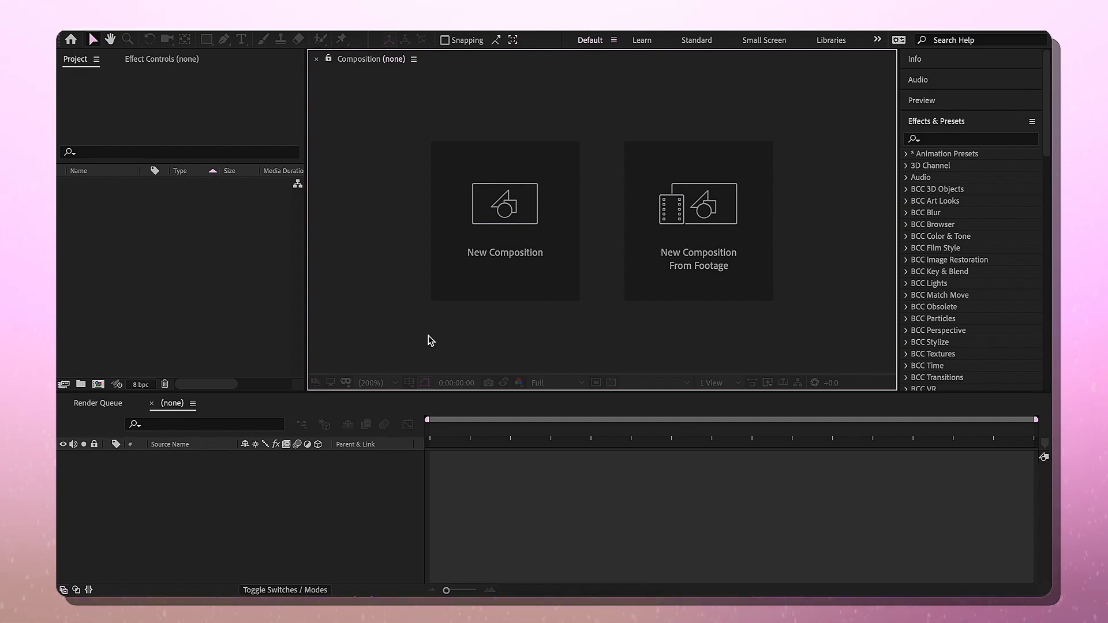
{"action": "mouse_move", "coordinate": [581, 511]}
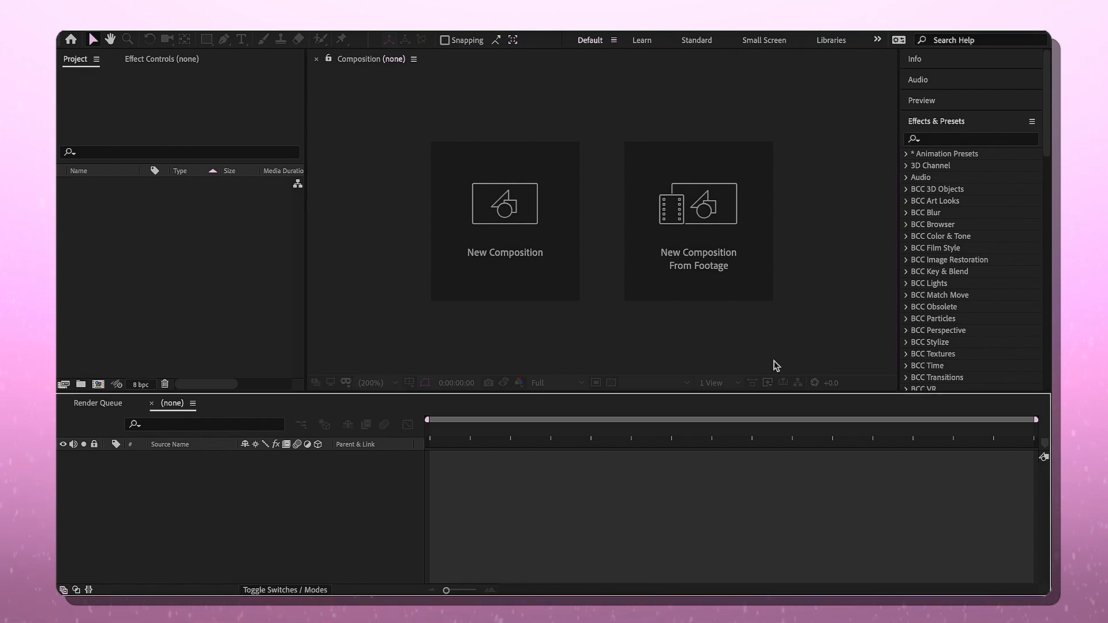
{"action": "mouse_move", "coordinate": [861, 322]}
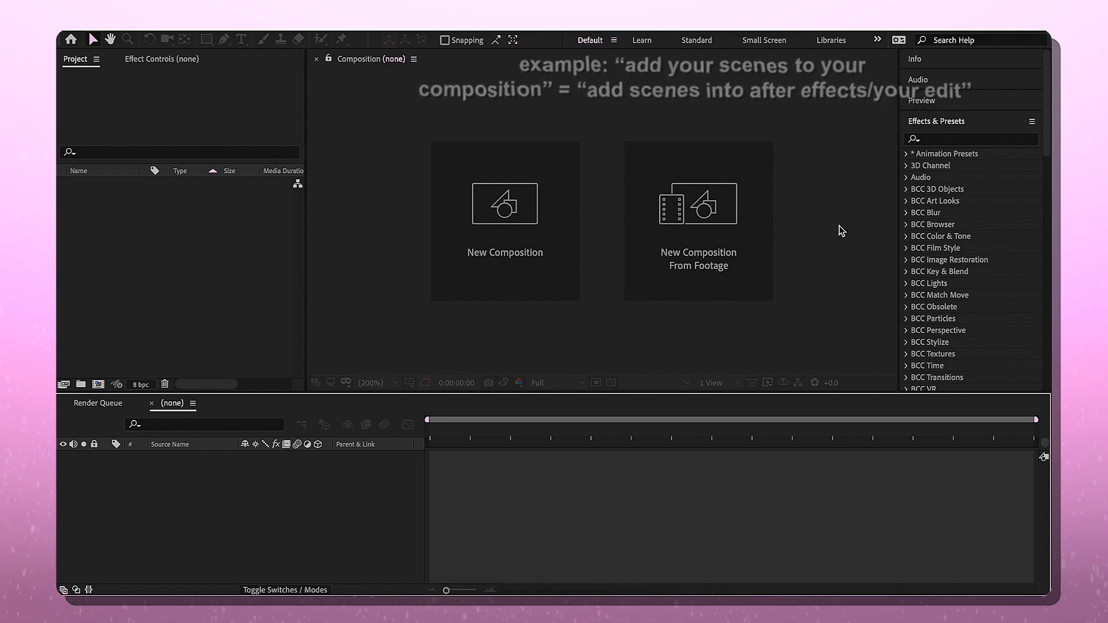
{"action": "mouse_move", "coordinate": [821, 125]}
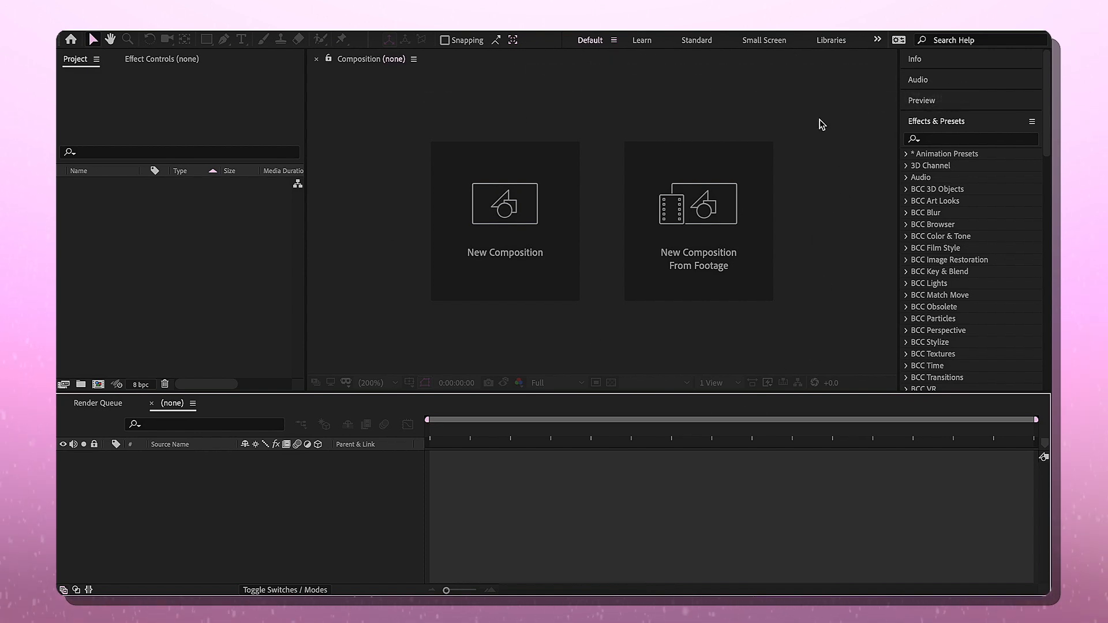
{"action": "mouse_move", "coordinate": [537, 176]}
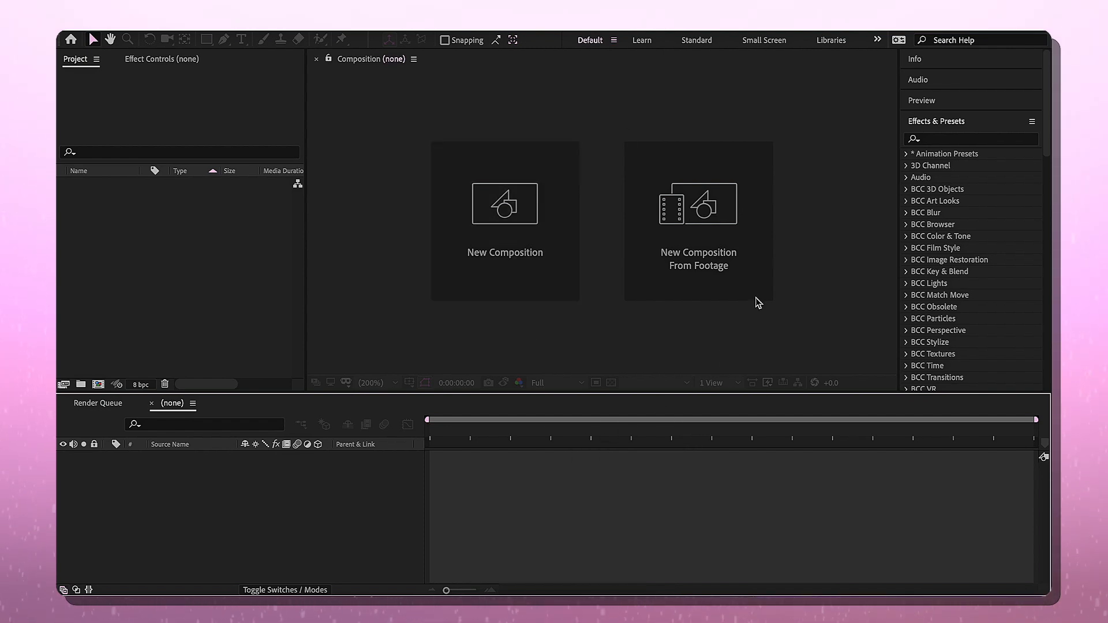
{"action": "mouse_move", "coordinate": [910, 71]}
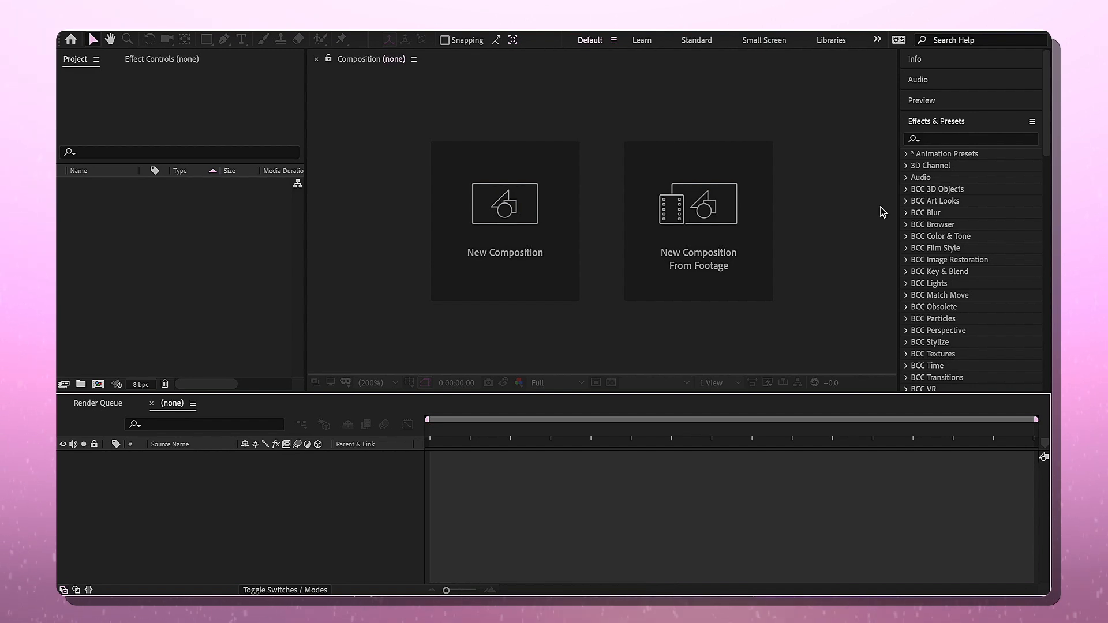
{"action": "mouse_move", "coordinate": [925, 122]}
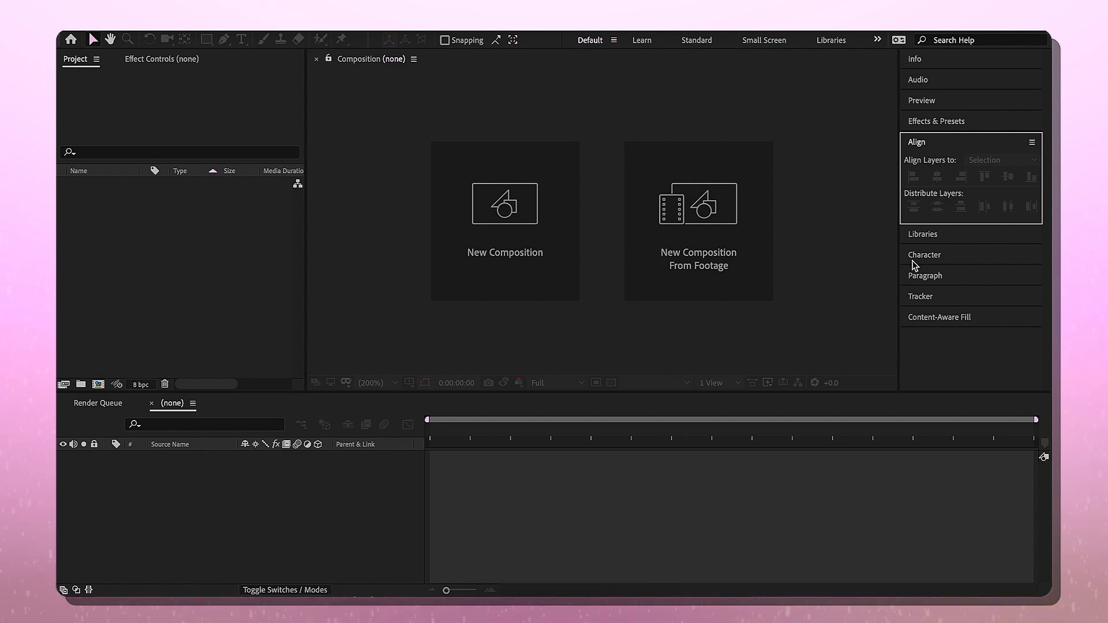
Step: Expand the Character and Tracker panels and show the empty Effect Controls panel
{"action": "left_click", "coordinate": [925, 254]}
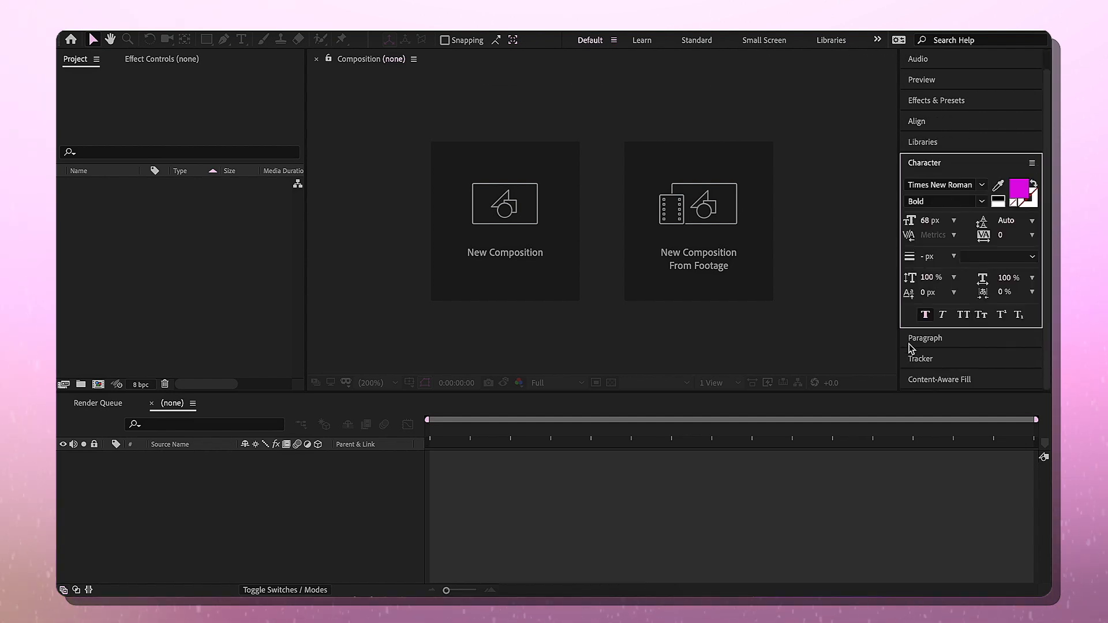
{"action": "left_click", "coordinate": [925, 339]}
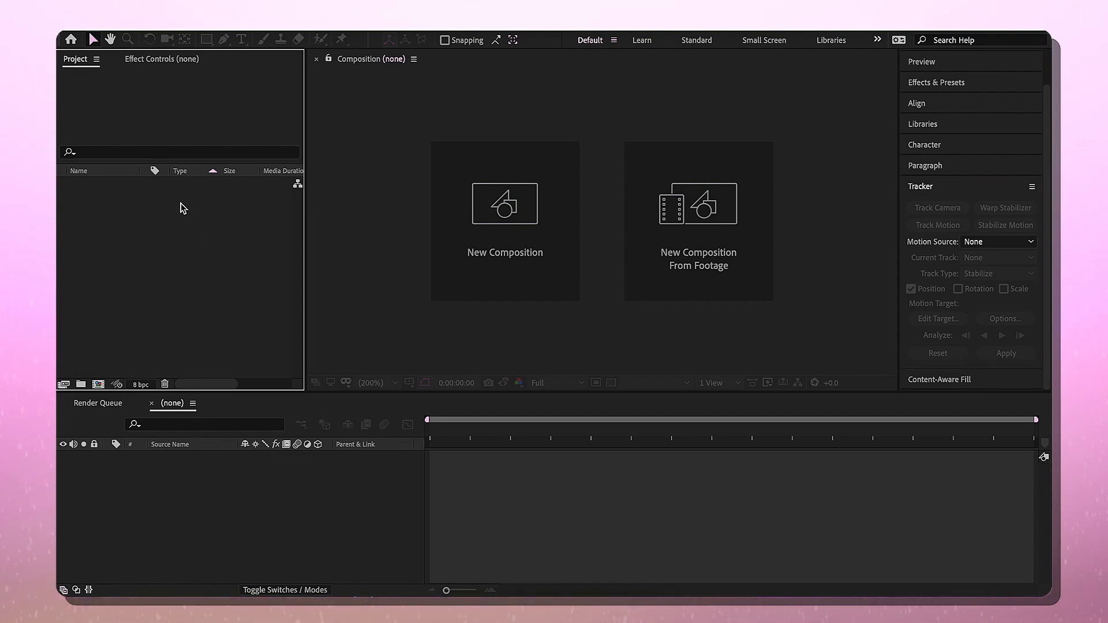
{"action": "mouse_move", "coordinate": [61, 190]}
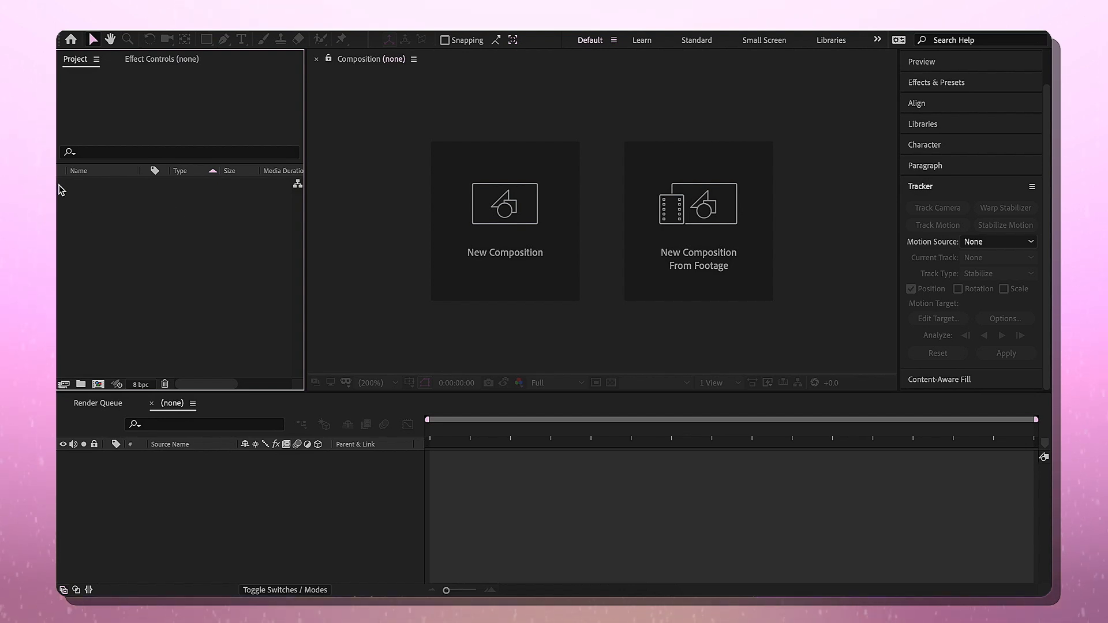
{"action": "mouse_move", "coordinate": [64, 254]}
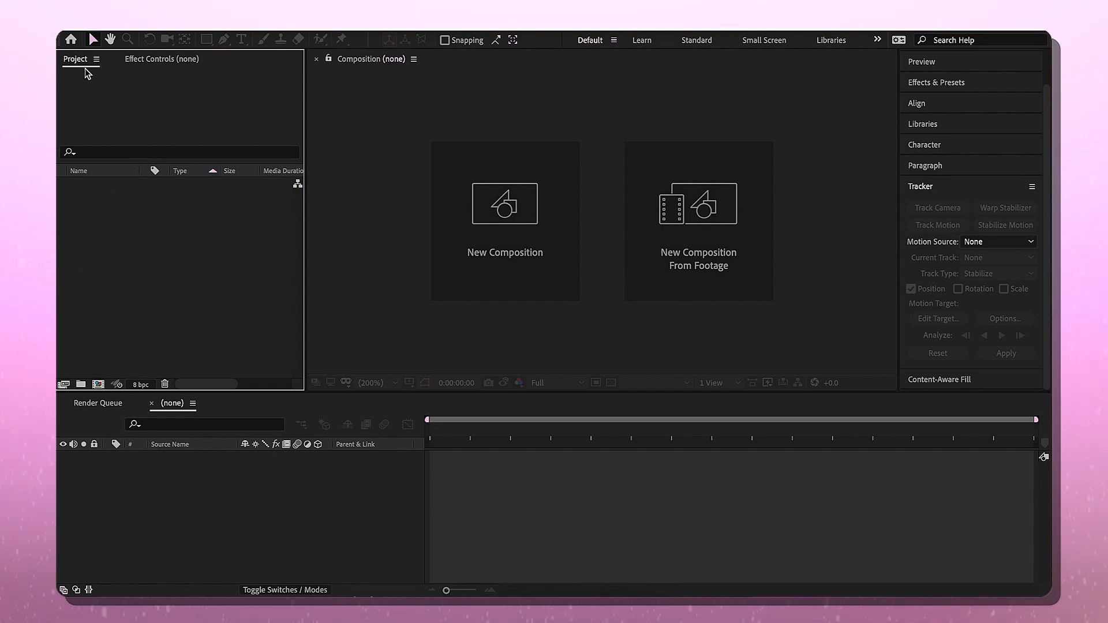
{"action": "left_click", "coordinate": [162, 59]}
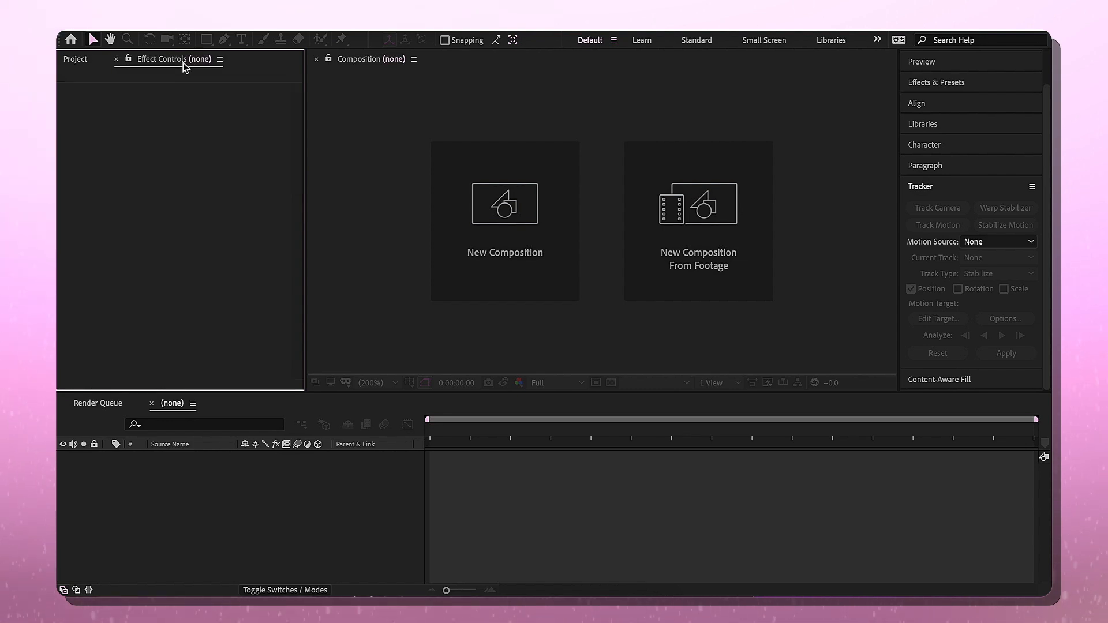
{"action": "mouse_move", "coordinate": [156, 119]}
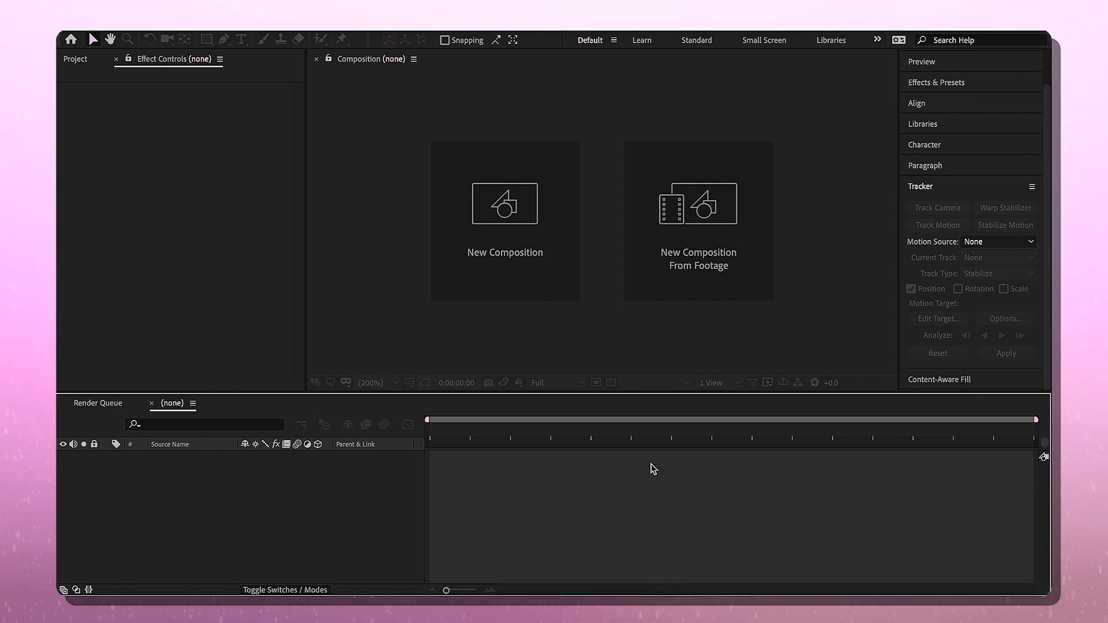
{"action": "mouse_move", "coordinate": [508, 240]}
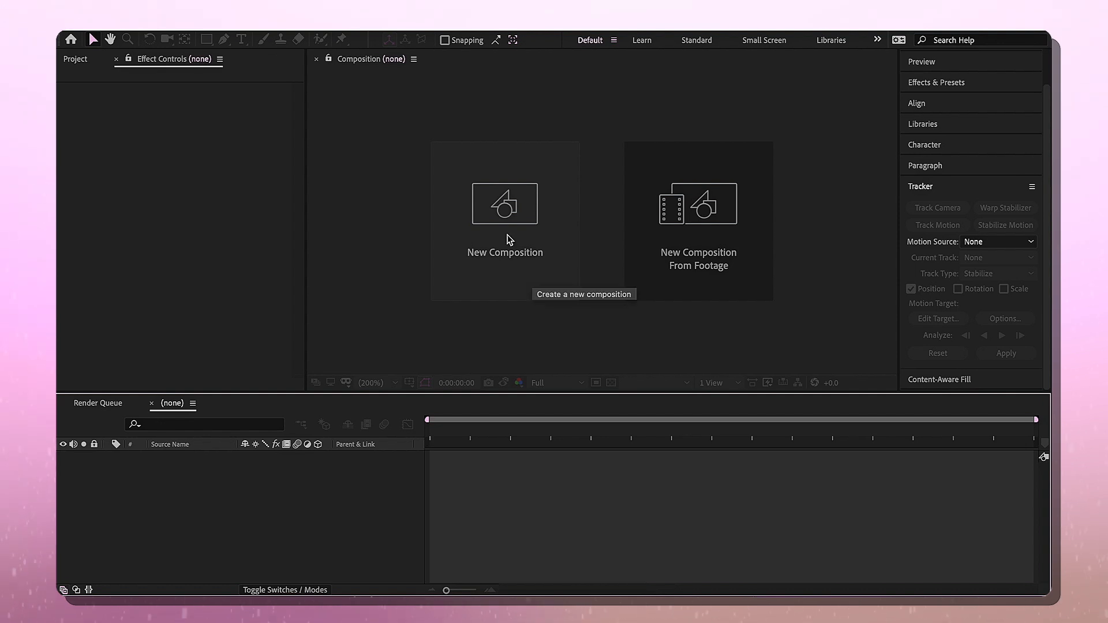
Step: Start a new composition named ENFJ on the 1080x1080, 30 fps square preset
{"action": "left_click", "coordinate": [504, 204]}
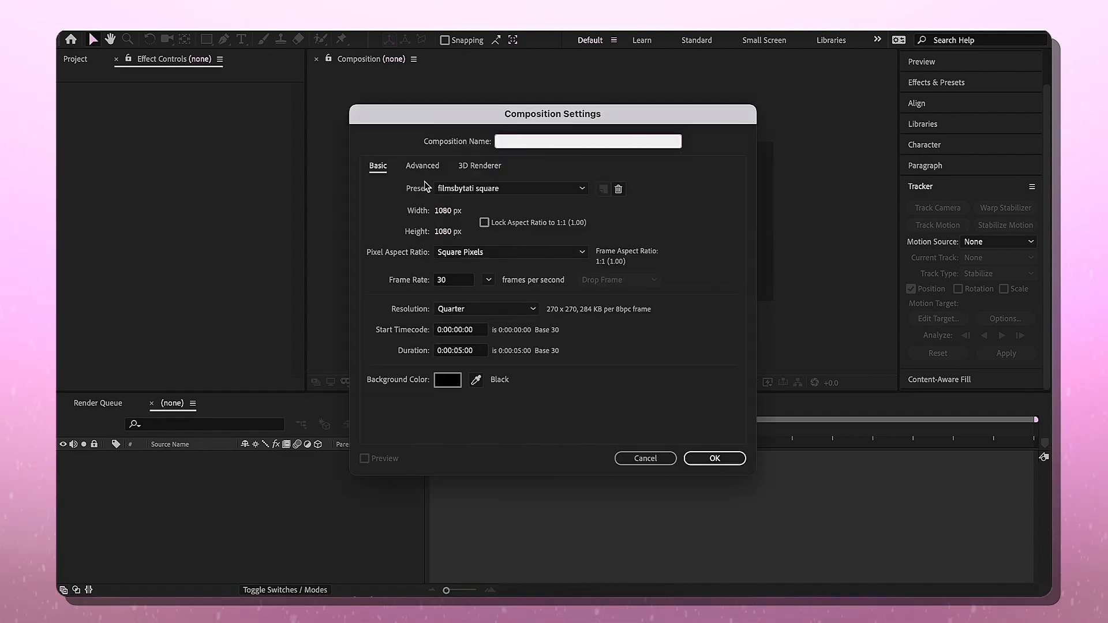
{"action": "type", "text": "ENF"}
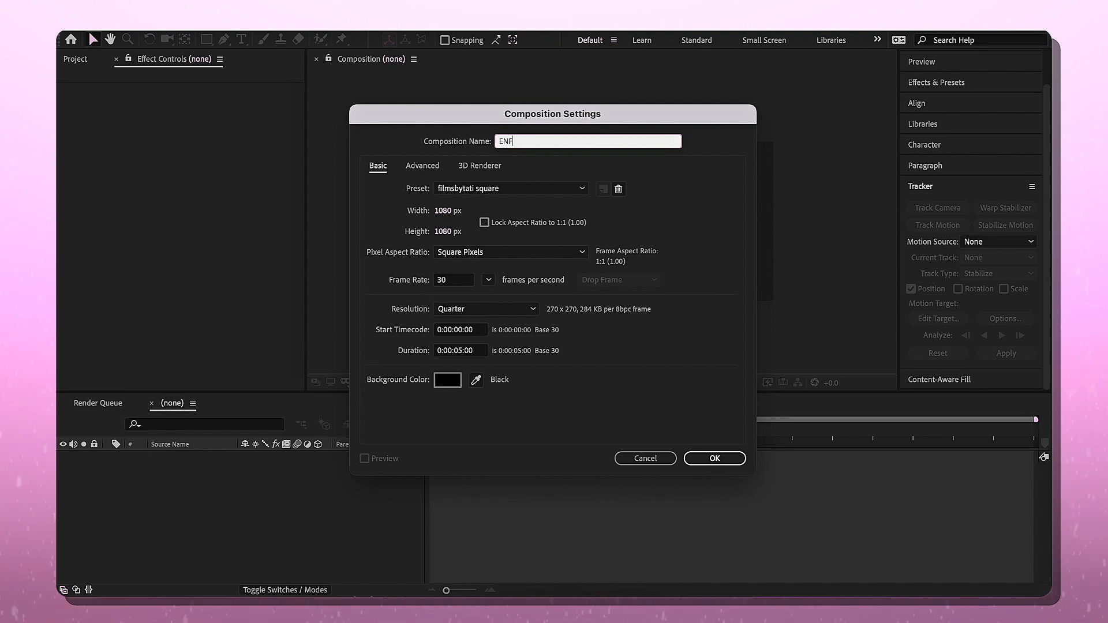
{"action": "type", "text": "J"}
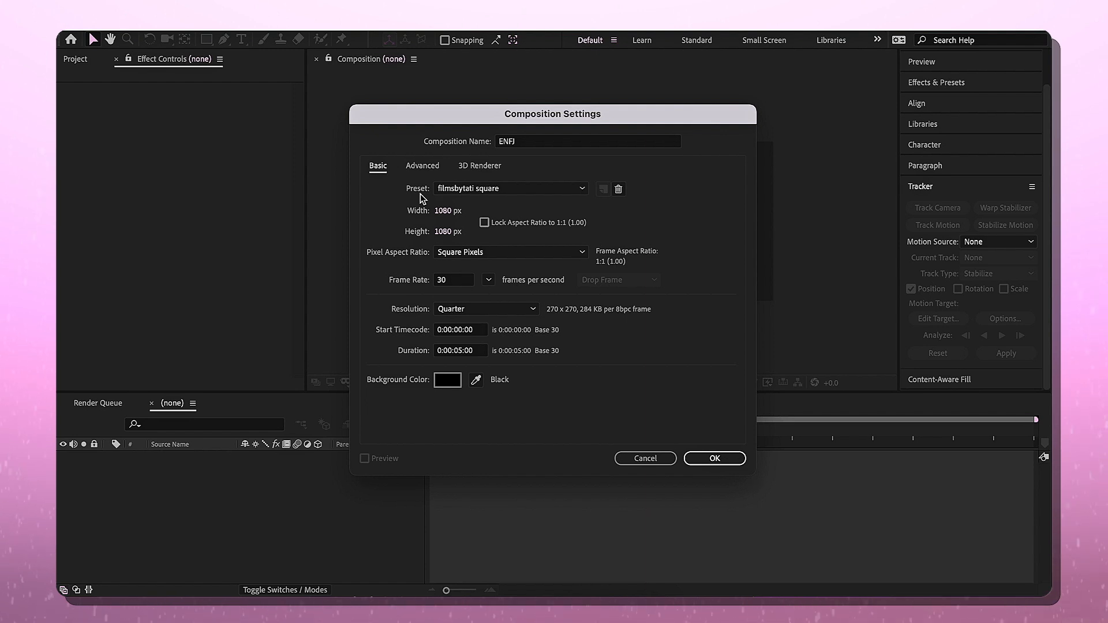
{"action": "mouse_move", "coordinate": [413, 224]}
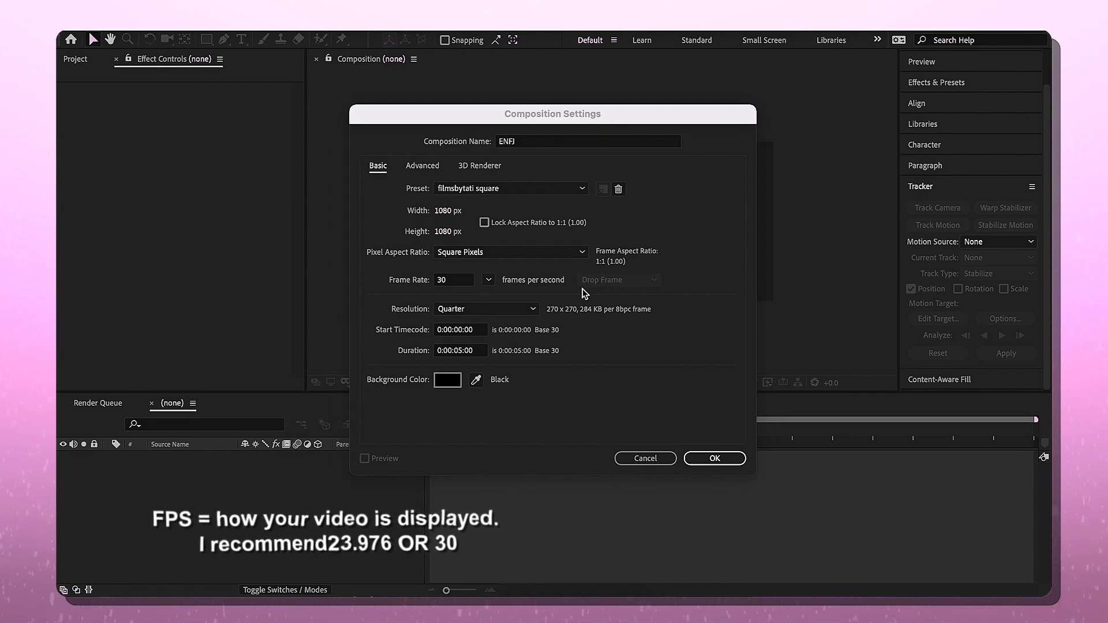
{"action": "left_click", "coordinate": [488, 279]}
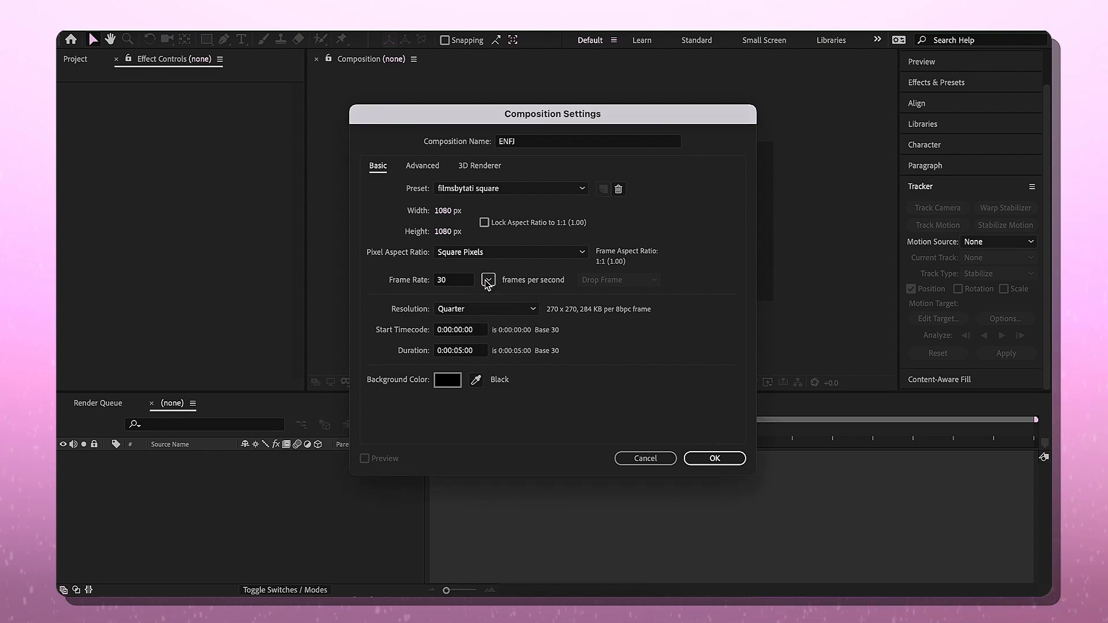
Step: Choose 30 frames per second as the composition frame rate
{"action": "left_click", "coordinate": [487, 279]}
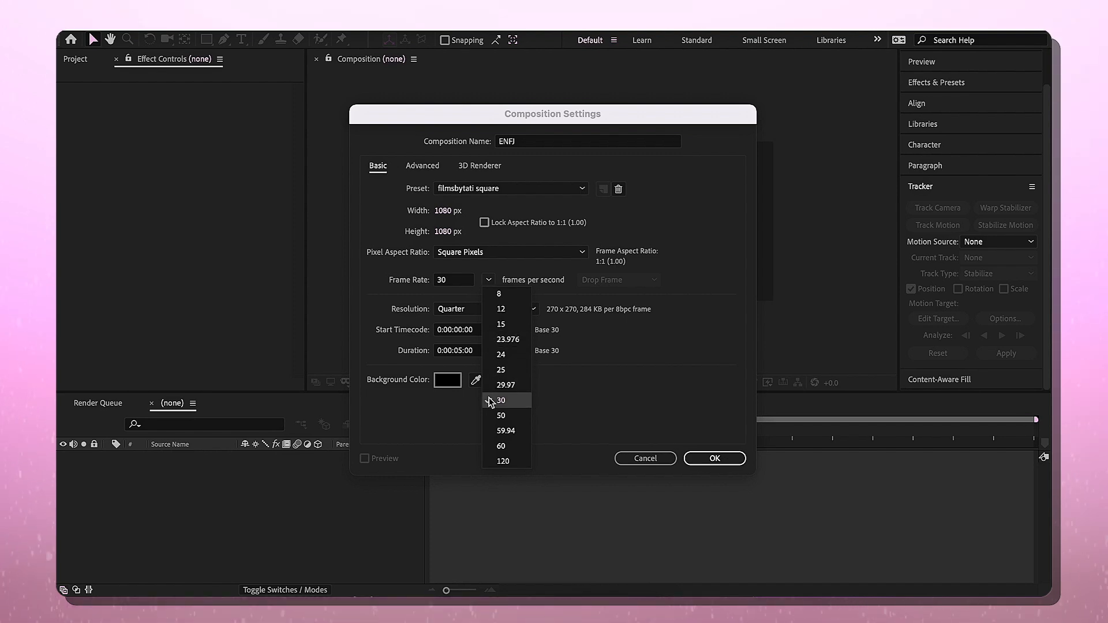
{"action": "left_click", "coordinate": [501, 401]}
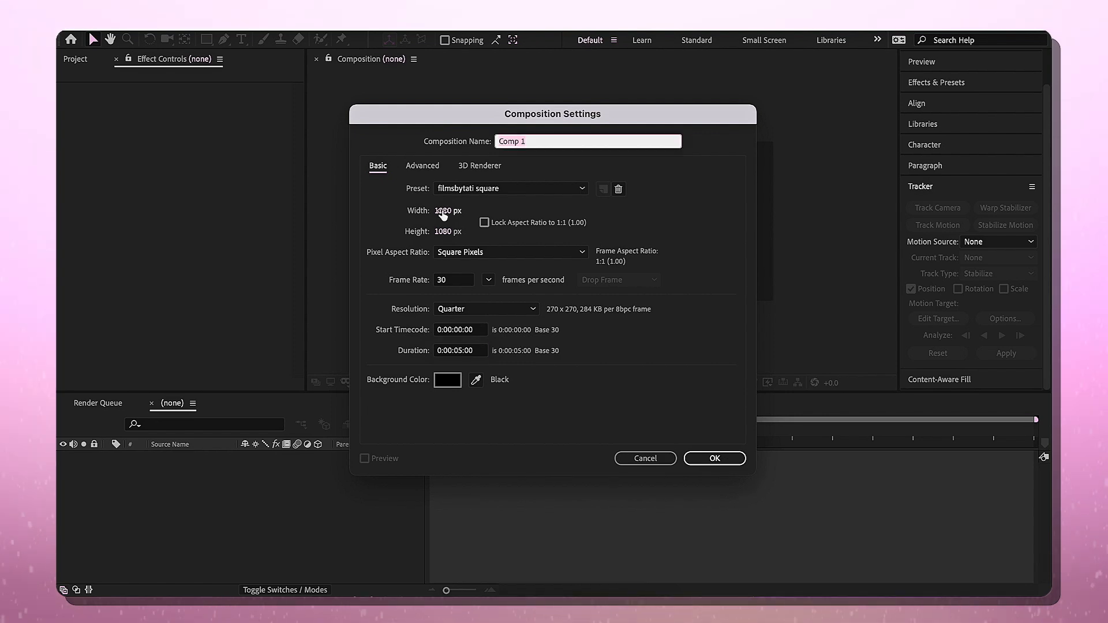
{"action": "left_click", "coordinate": [713, 458]}
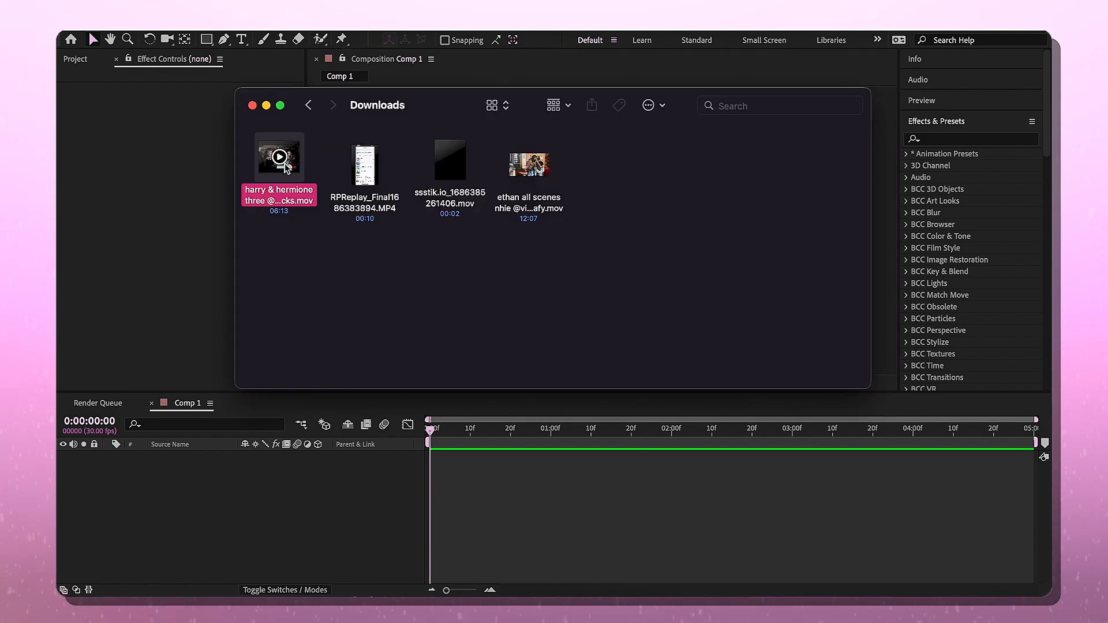
Step: Drag the harry & hermione .mov from Downloads into Comp 1 and select its layer
{"action": "left_click_drag", "start_coordinate": [278, 157], "coordinate": [362, 351]}
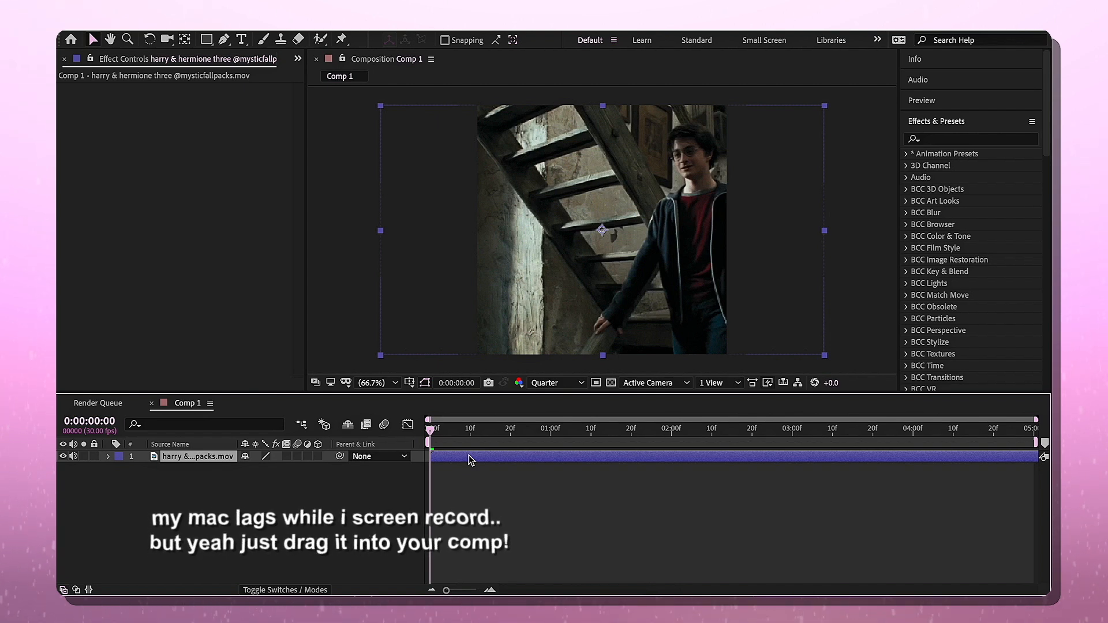
{"action": "left_click", "coordinate": [109, 456]}
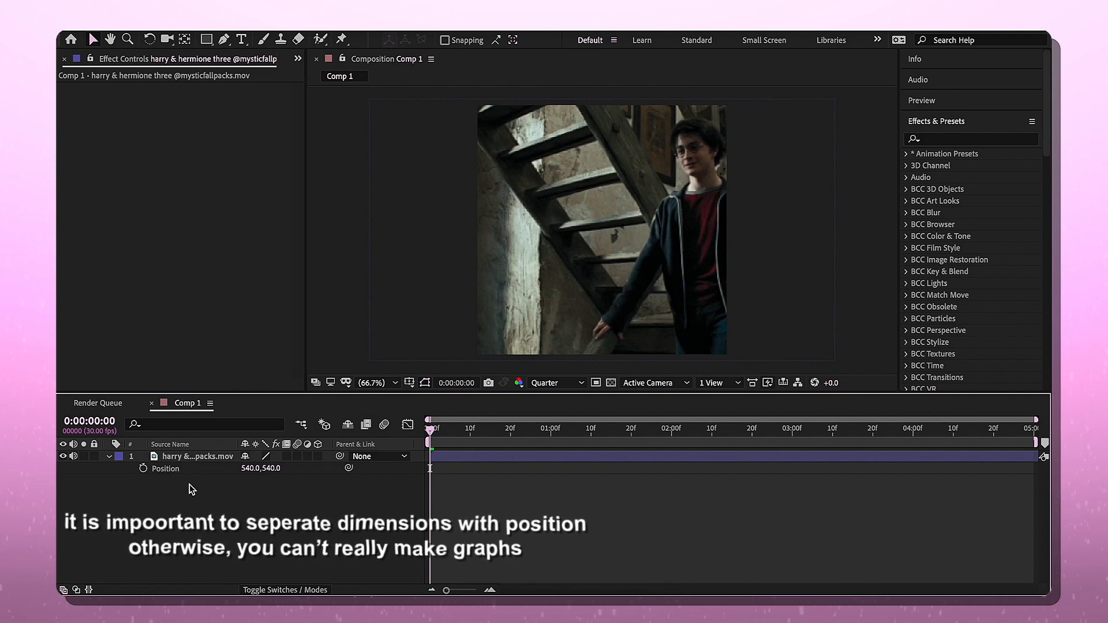
Step: Separate the layer's Position into X Position and Y Position properties
{"action": "right_click", "coordinate": [165, 468]}
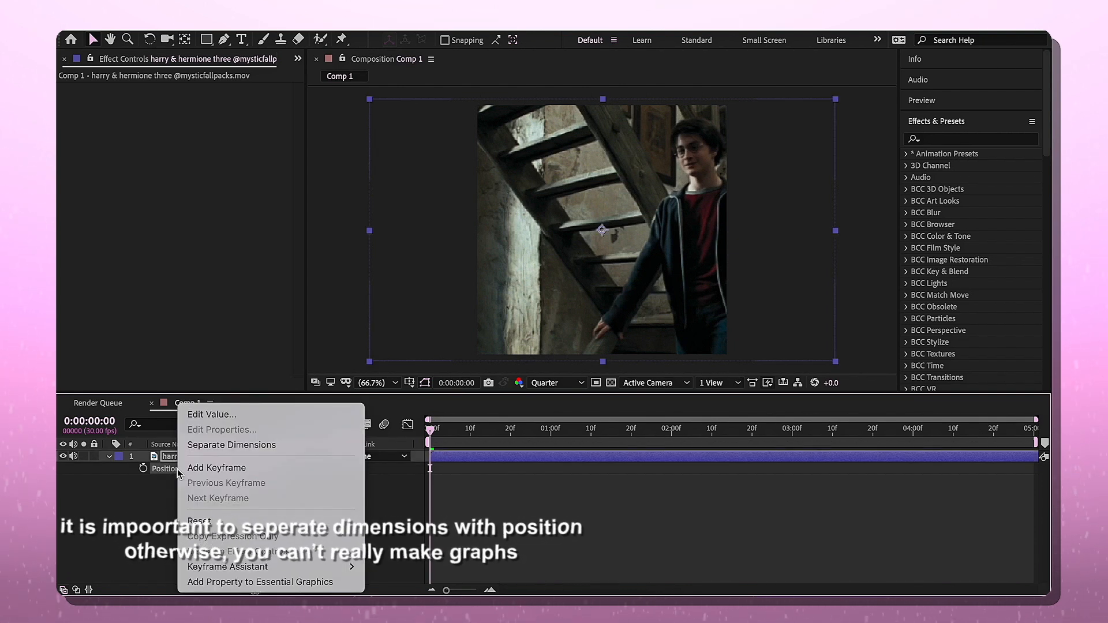
{"action": "left_click", "coordinate": [231, 445]}
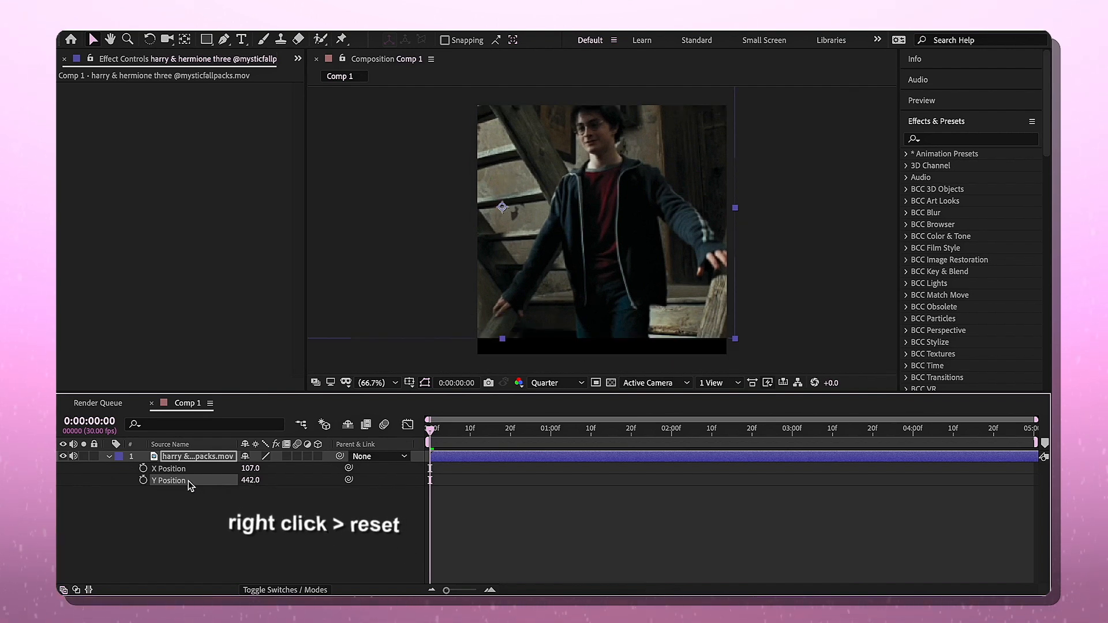
Step: Reset Y Position to its default 540, keeping X Position at 107
{"action": "right_click", "coordinate": [168, 479]}
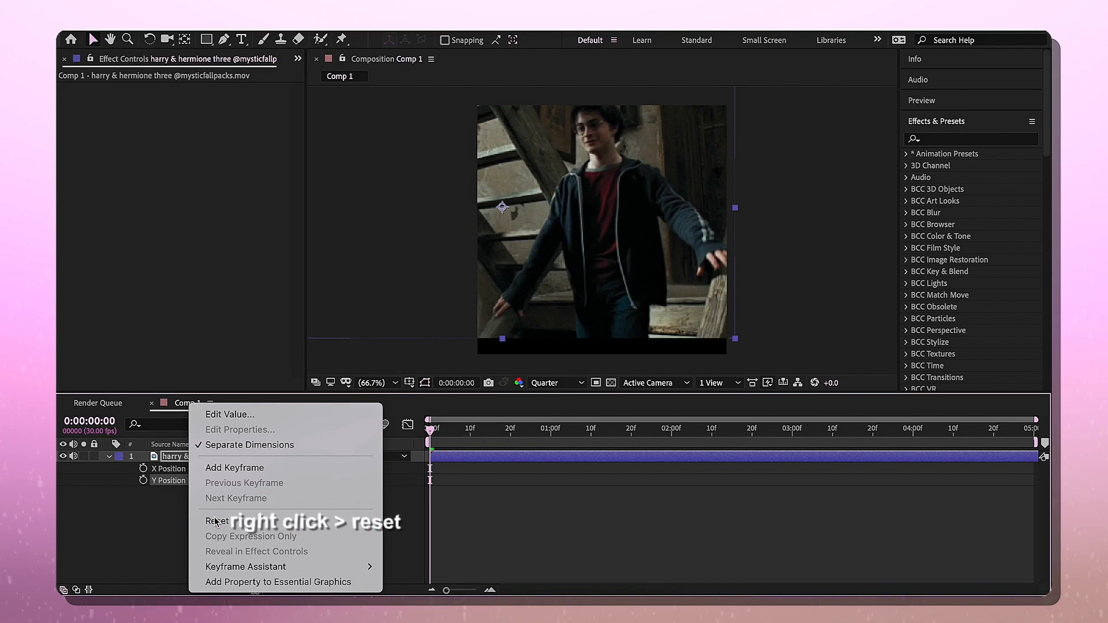
{"action": "left_click", "coordinate": [216, 520]}
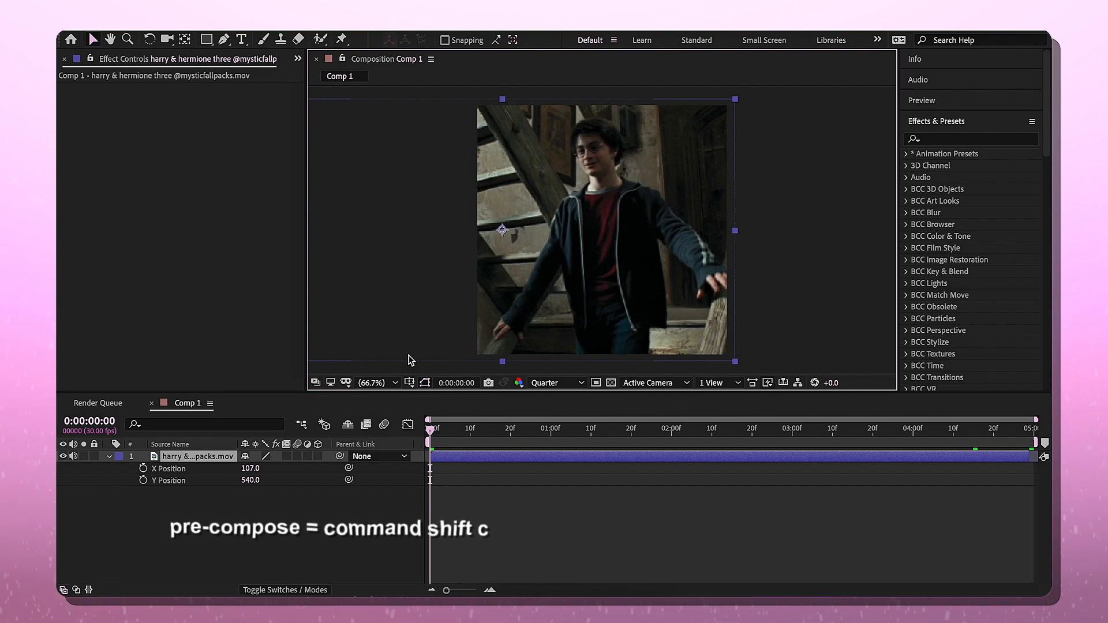
Step: Precompose the clip layer with all attributes moved into the new nested composition
{"action": "key", "text": "cmd+shift+c"}
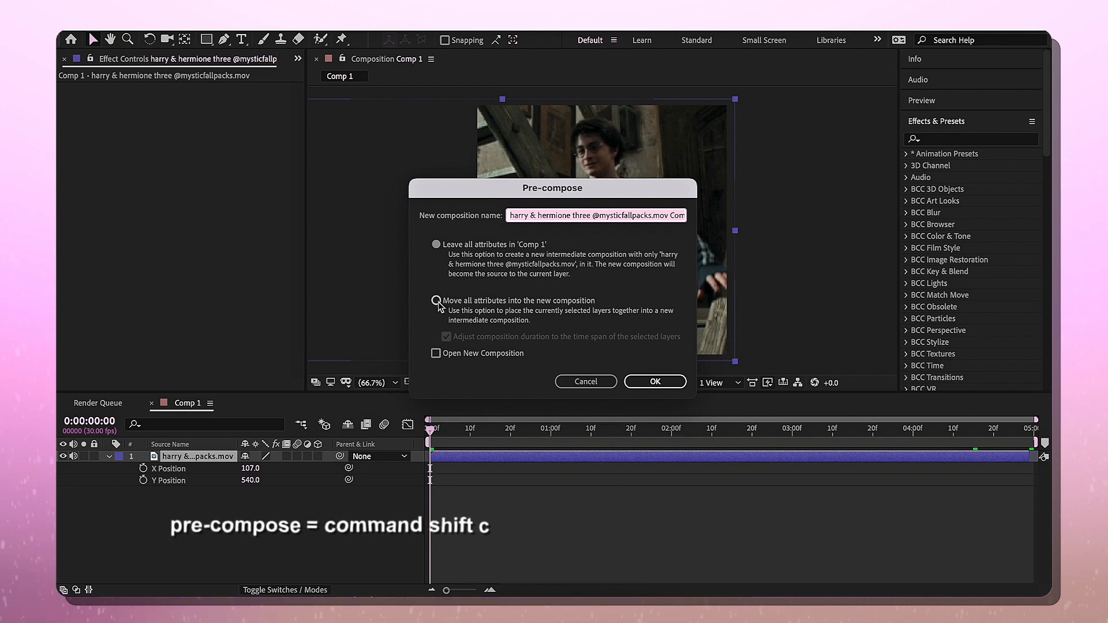
{"action": "left_click", "coordinate": [435, 300]}
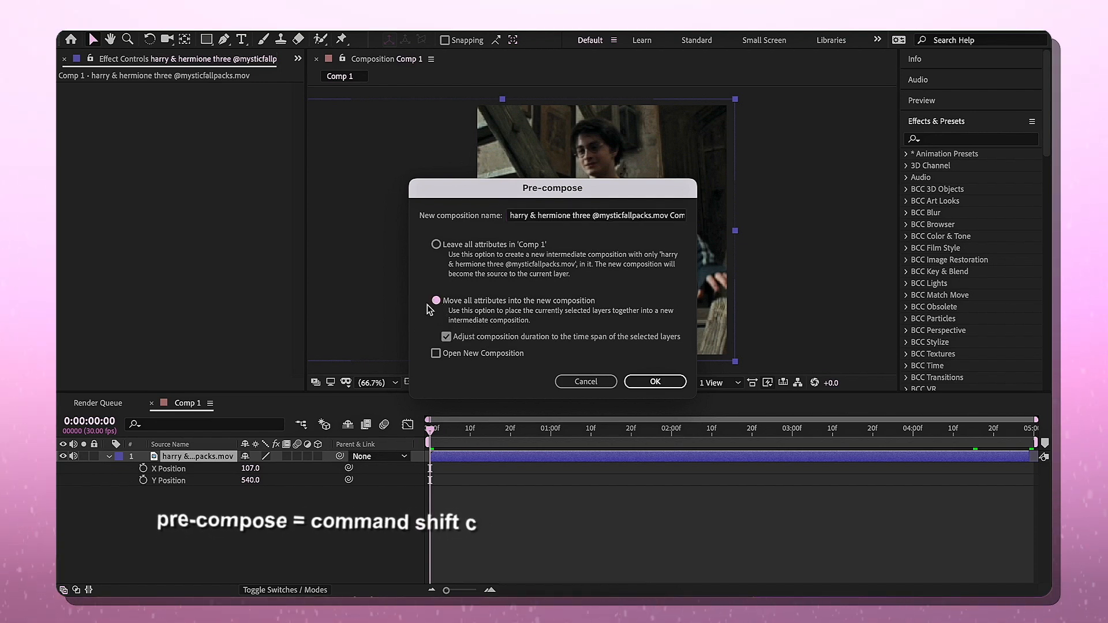
{"action": "left_click", "coordinate": [445, 336]}
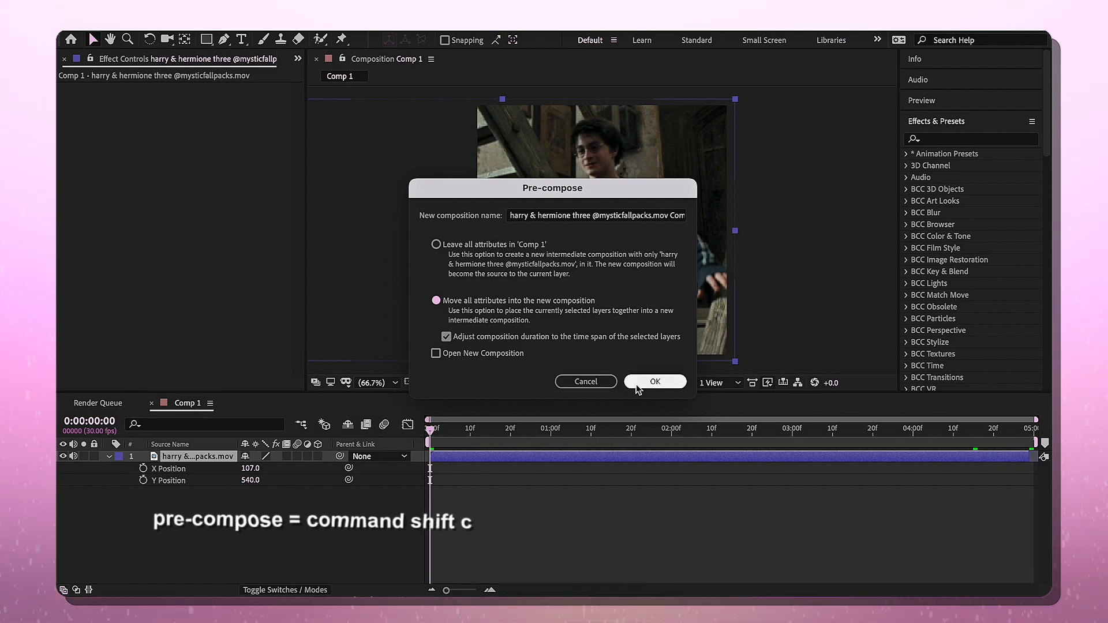
{"action": "left_click", "coordinate": [653, 382]}
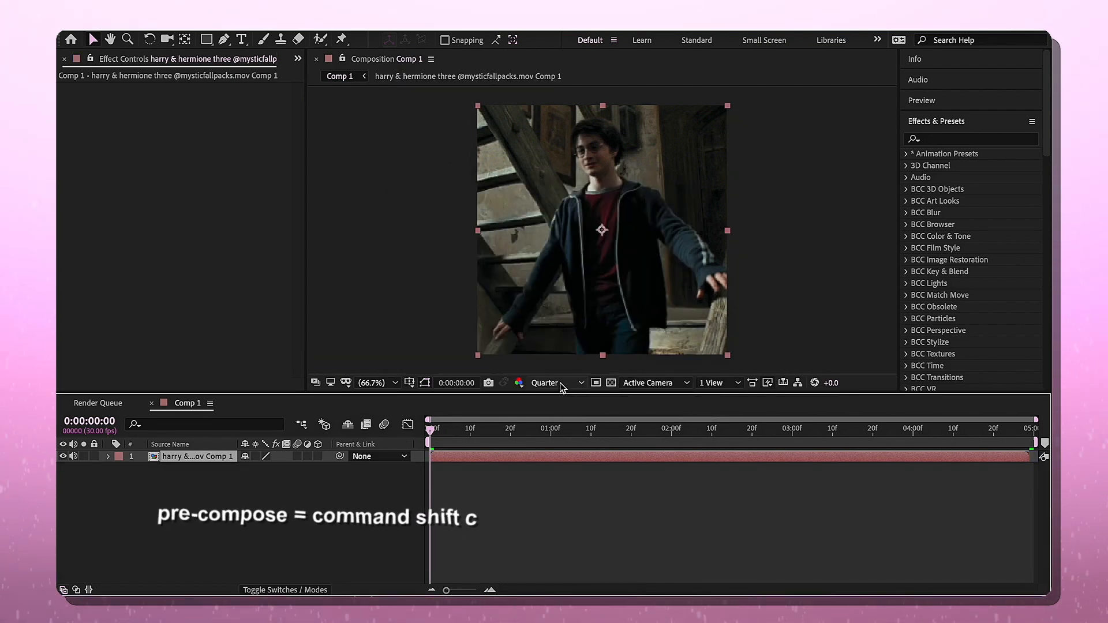
{"action": "left_click", "coordinate": [555, 382]}
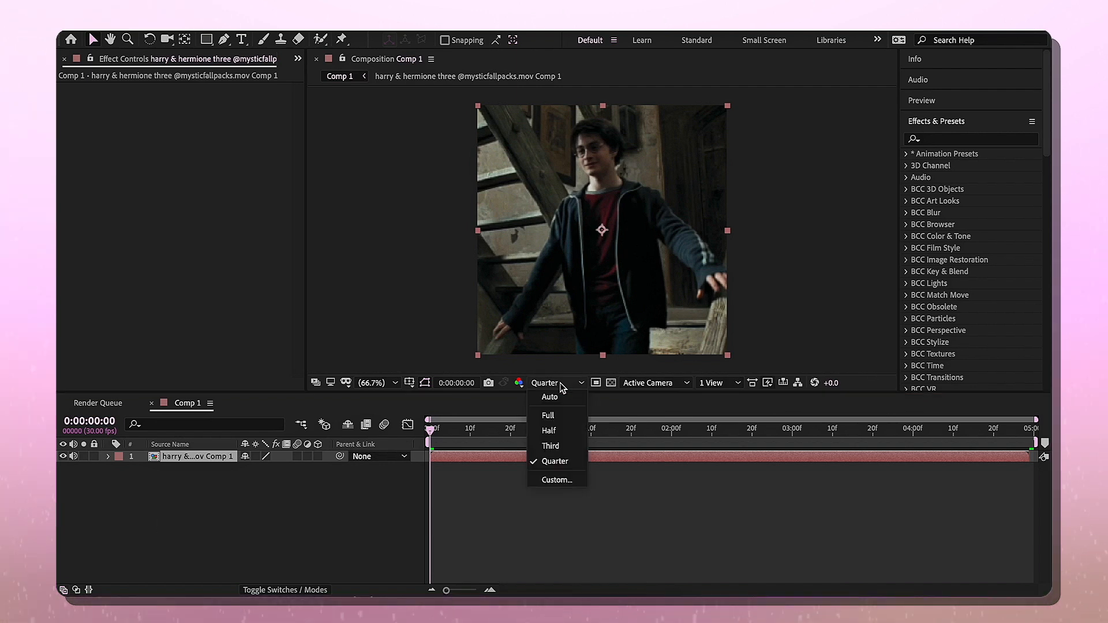
{"action": "mouse_move", "coordinate": [555, 462]}
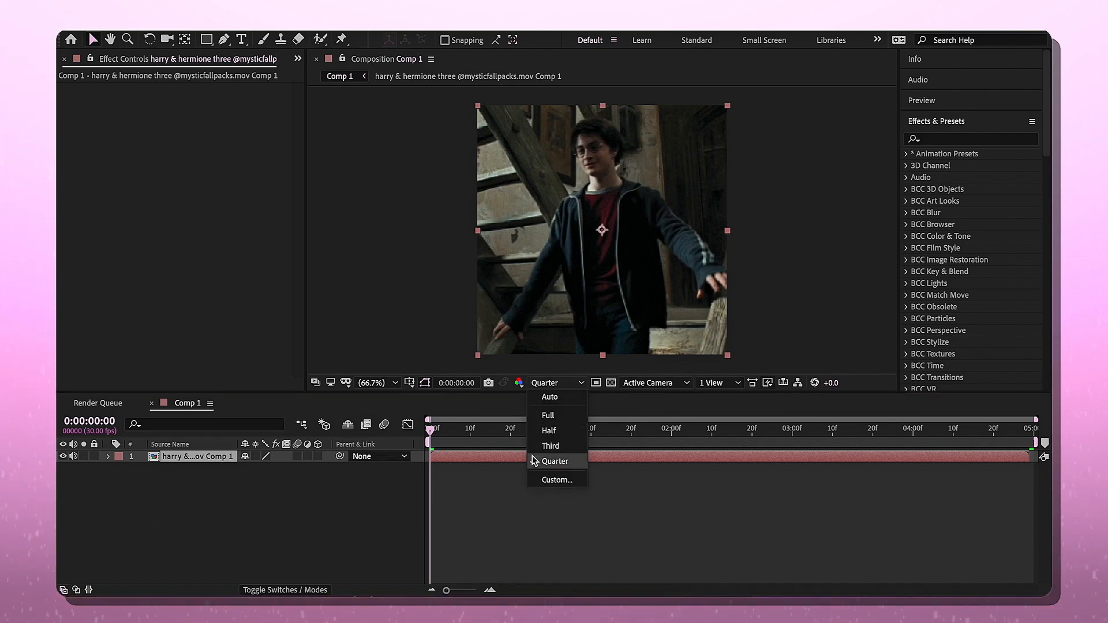
{"action": "left_click", "coordinate": [554, 460]}
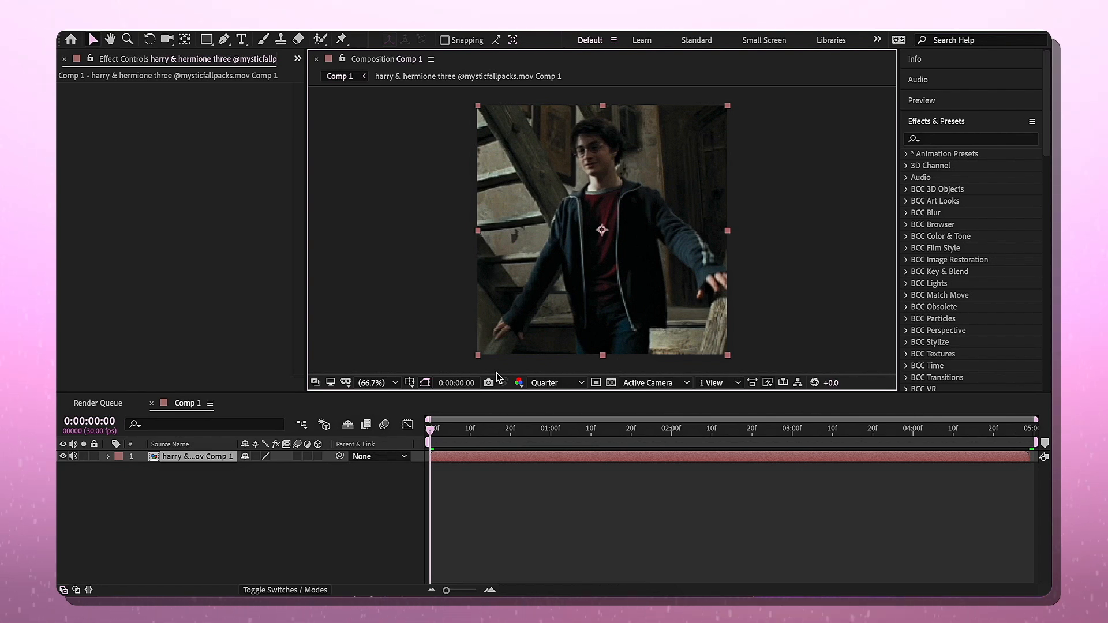
{"action": "left_click", "coordinate": [552, 382]}
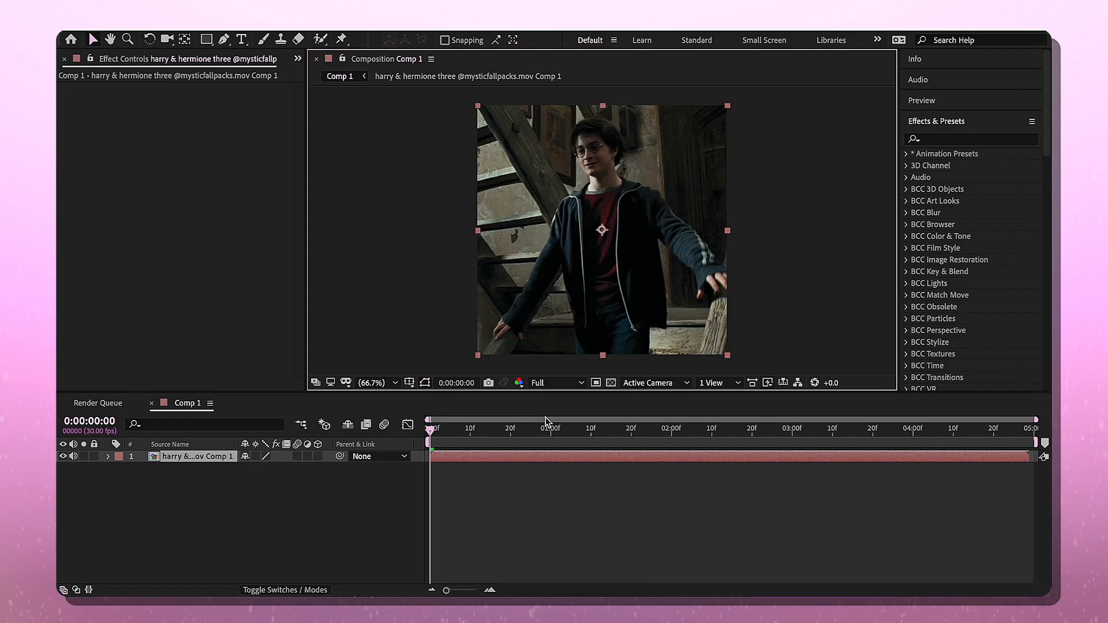
{"action": "left_click", "coordinate": [557, 382]}
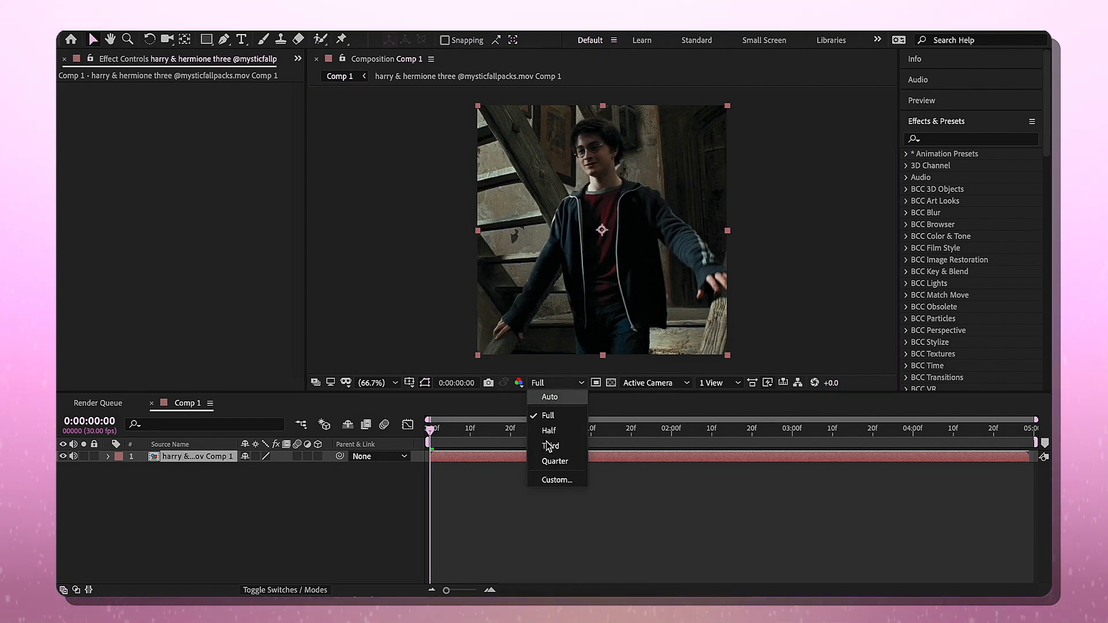
{"action": "left_click", "coordinate": [555, 461]}
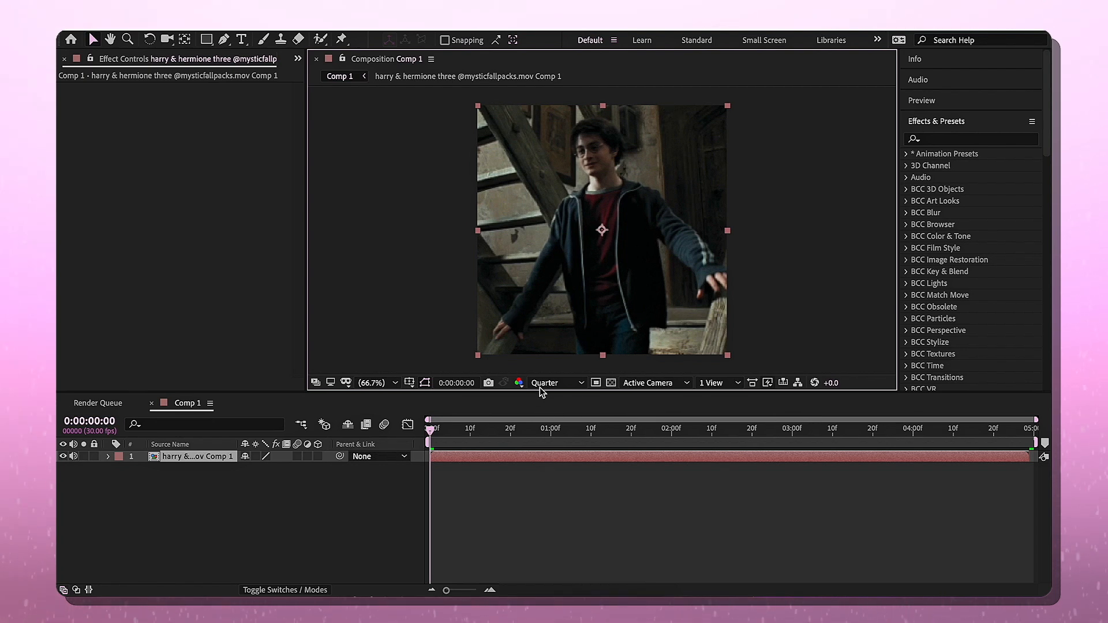
{"action": "left_click", "coordinate": [555, 382]}
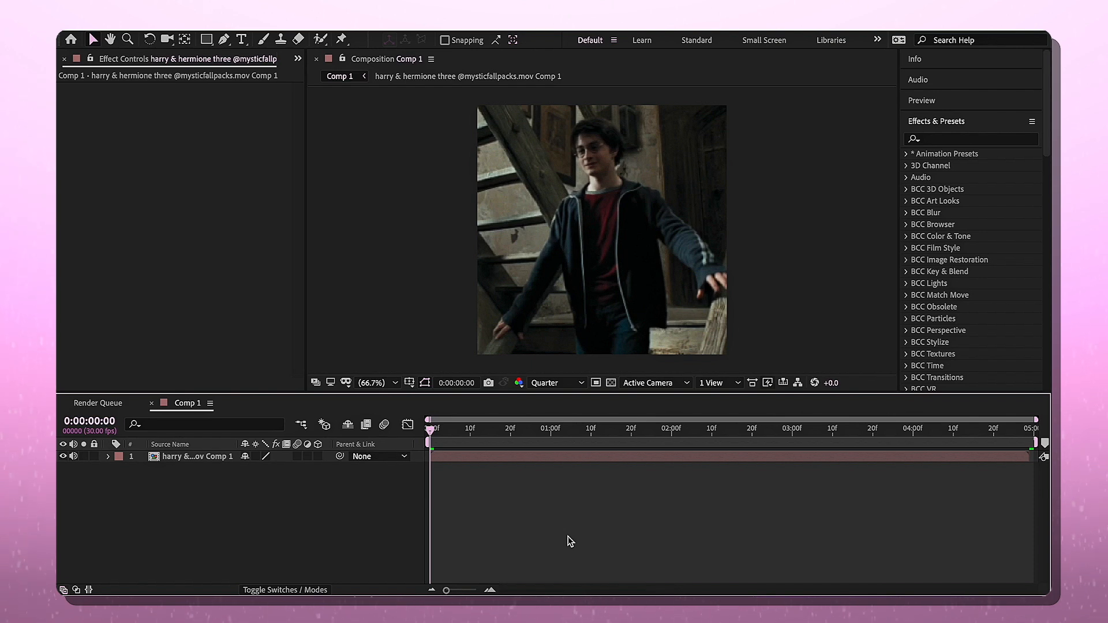
{"action": "mouse_move", "coordinate": [769, 343]}
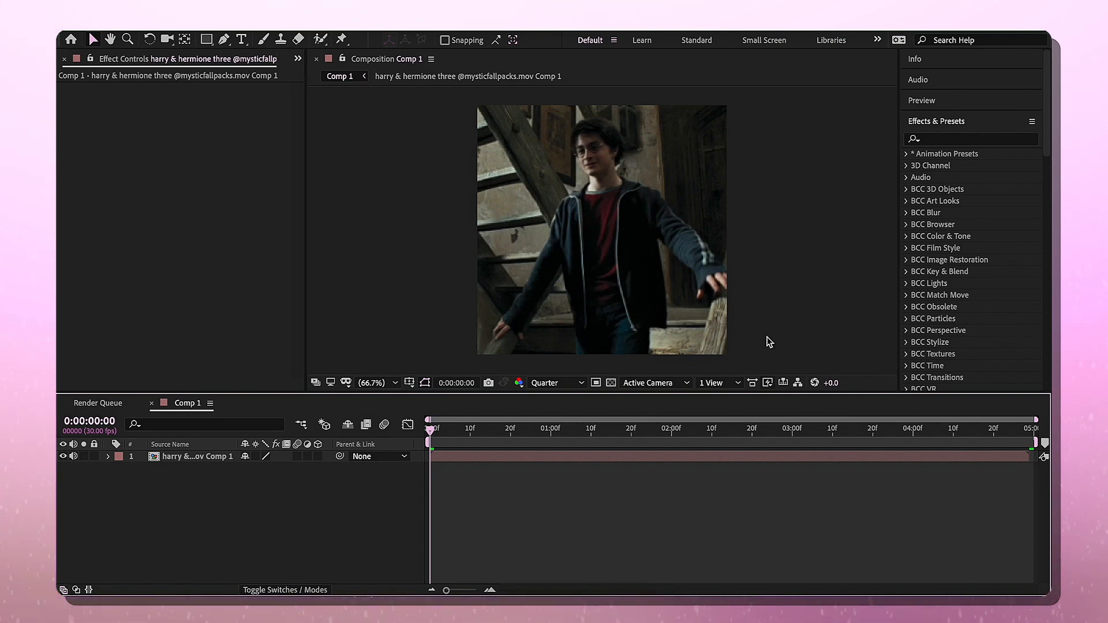
{"action": "mouse_move", "coordinate": [836, 276]}
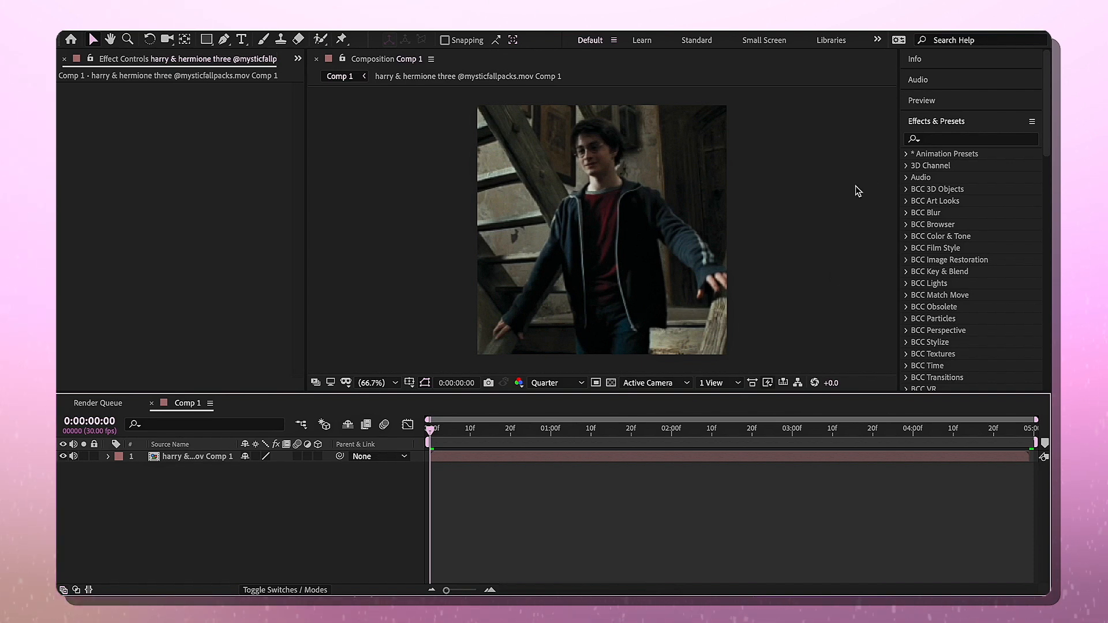
Step: Search 'exposure' in Effects & Presets and apply Color Correction > Exposure to the layer
{"action": "type", "text": "e"}
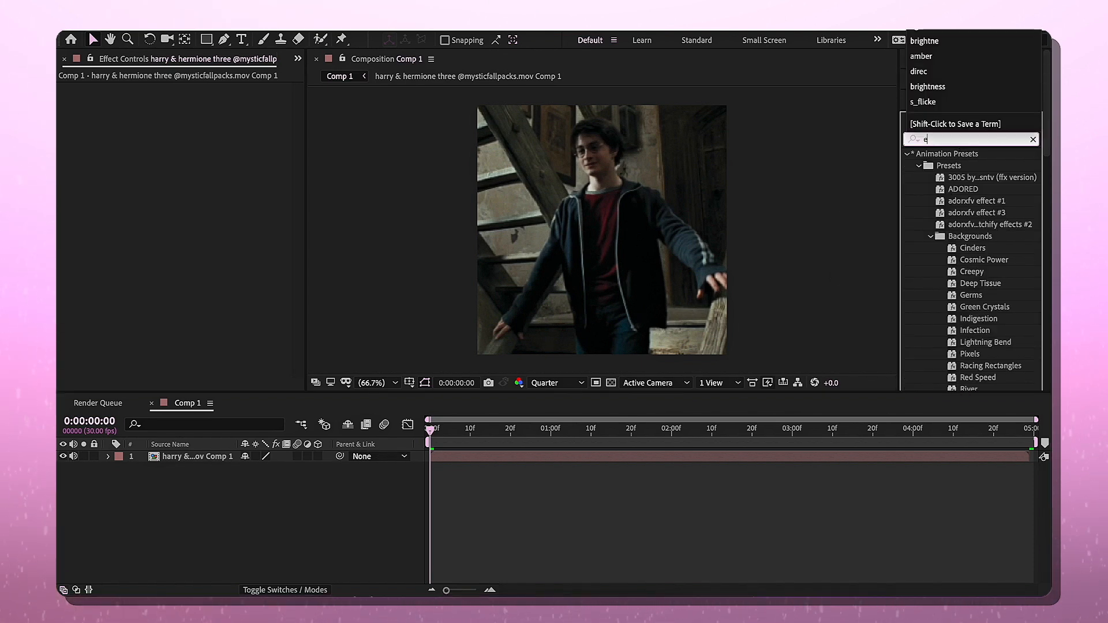
{"action": "type", "text": "xposure"}
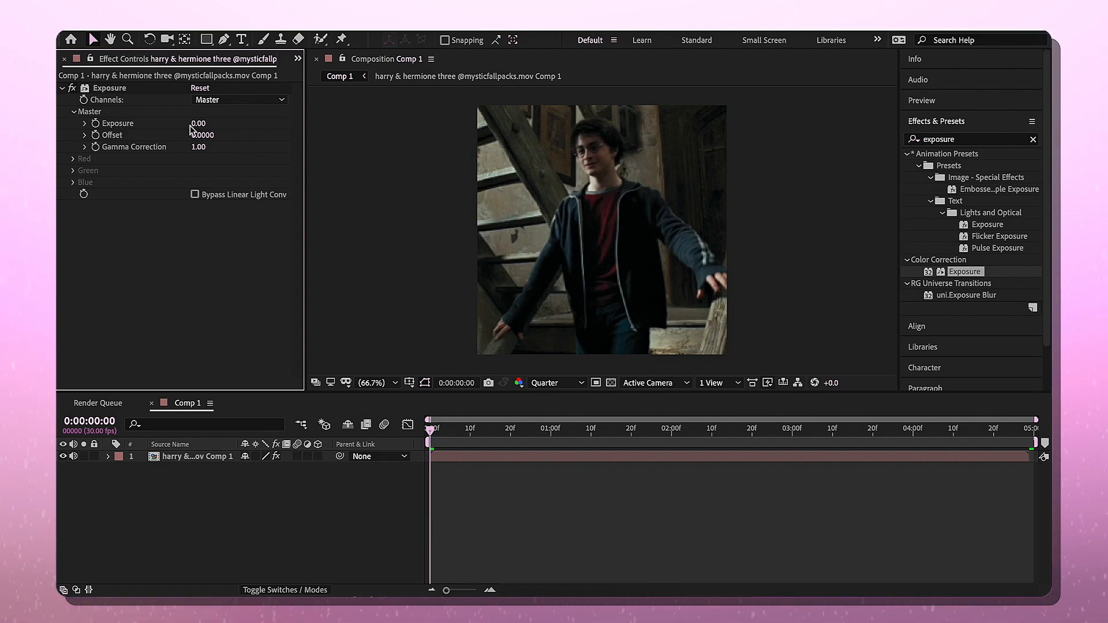
Step: Keyframe Exposure at 1.50 at 0:00 and 0.00 at frame 29
{"action": "left_click", "coordinate": [206, 123]}
{"action": "type", "text": "1.5"}
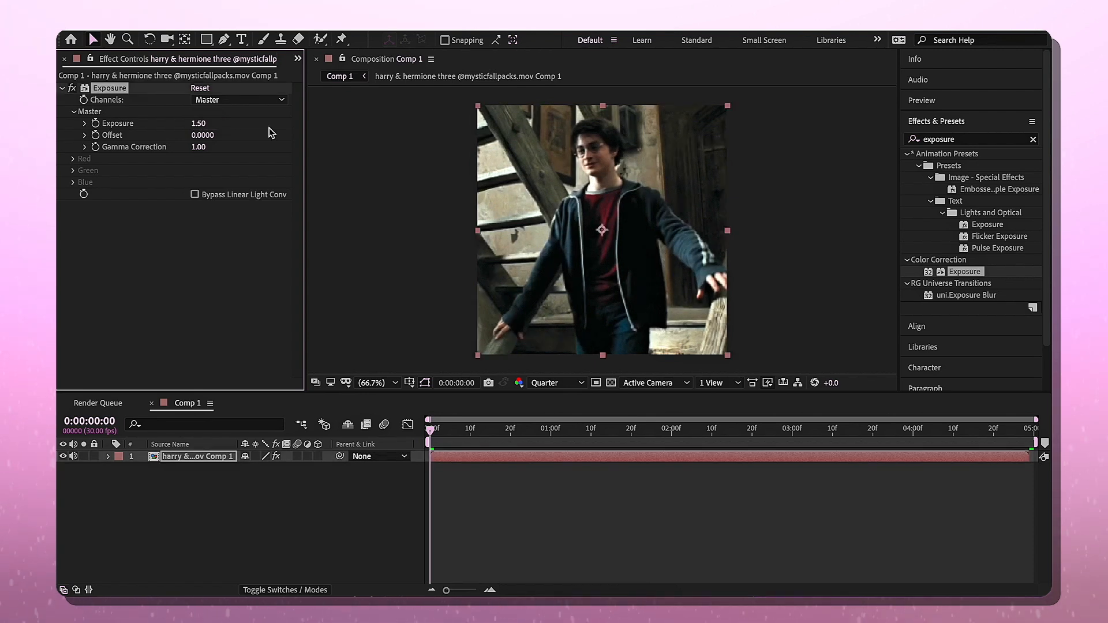
{"action": "mouse_move", "coordinate": [473, 166]}
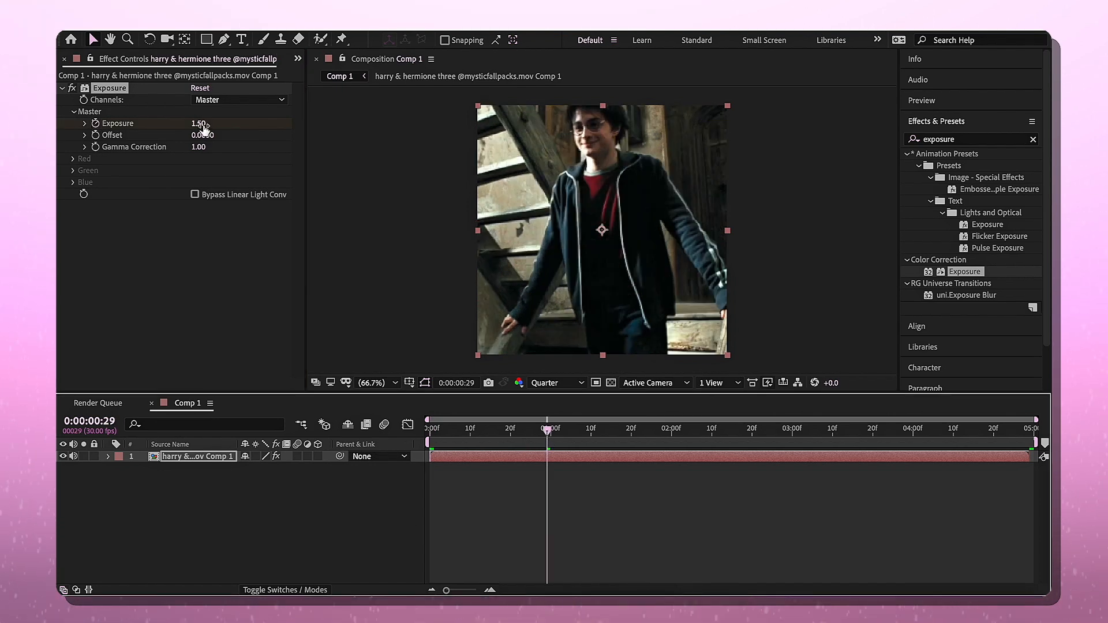
{"action": "double_click", "coordinate": [200, 123]}
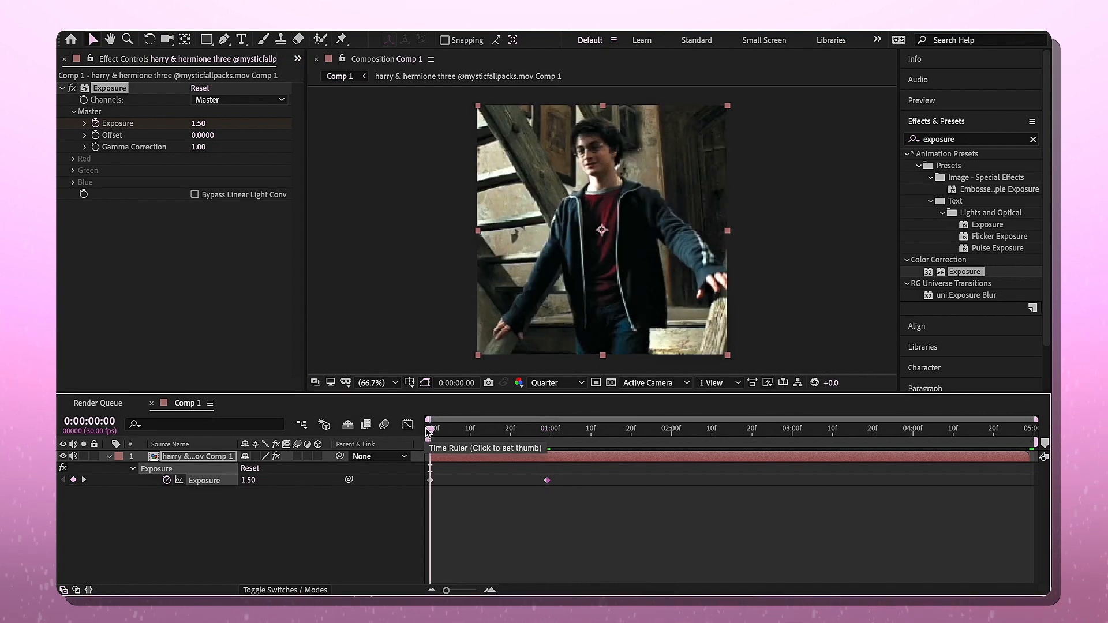
{"action": "left_click", "coordinate": [547, 428]}
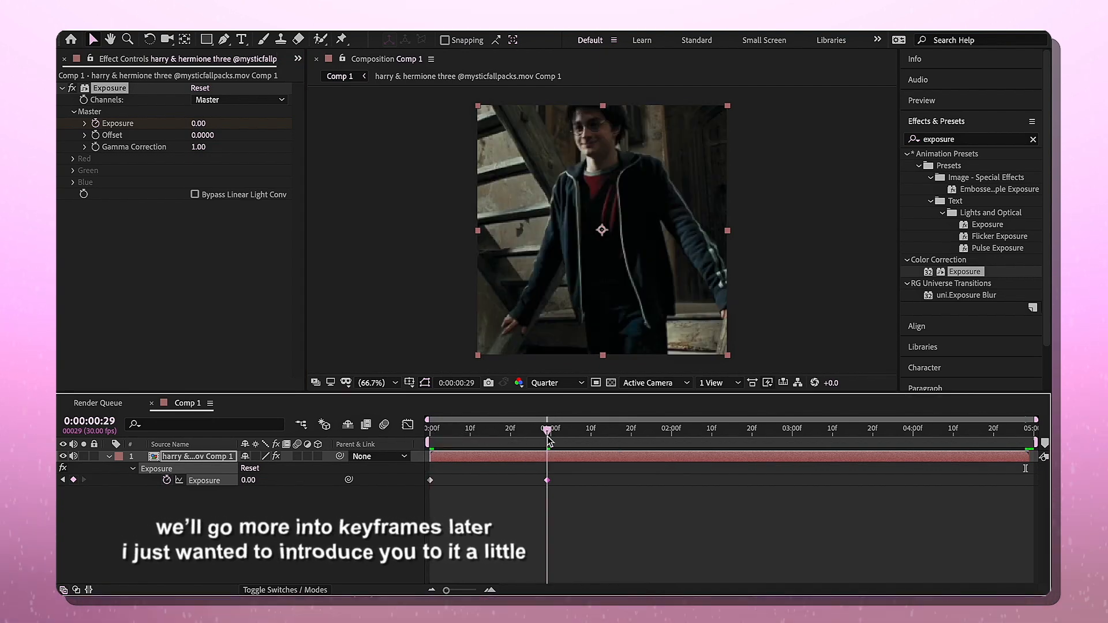